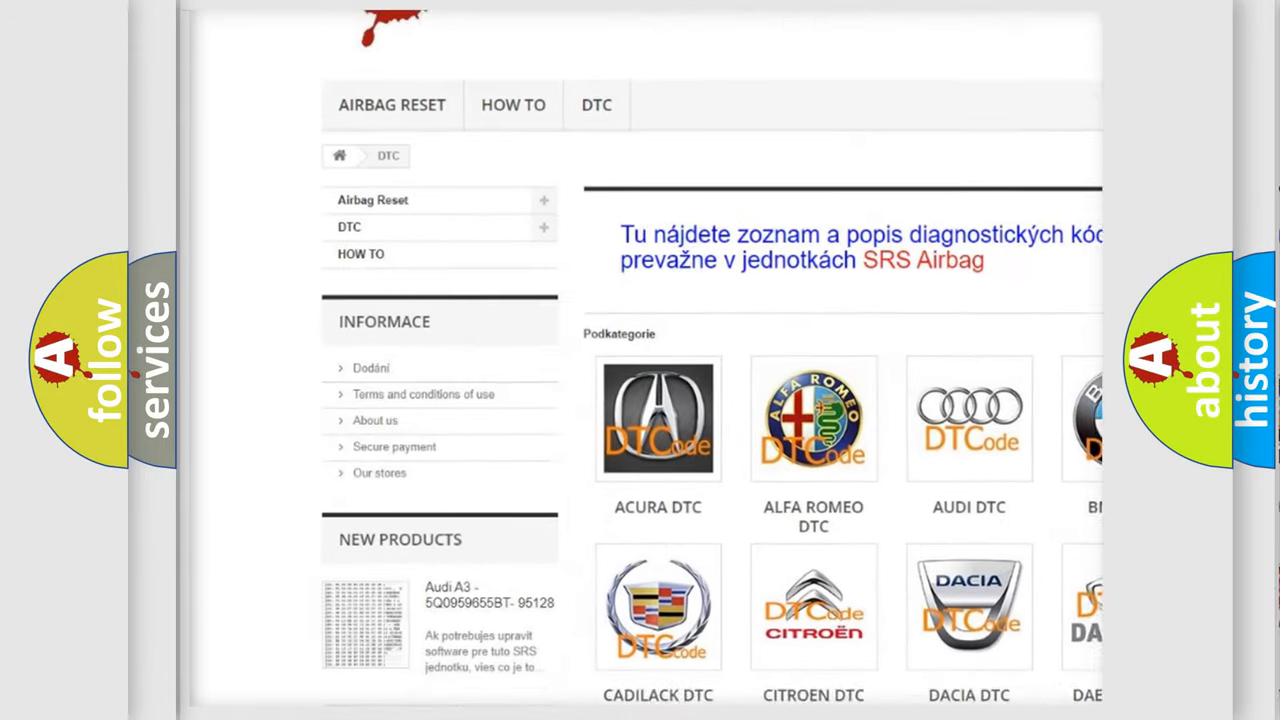
scroll("down", 3)
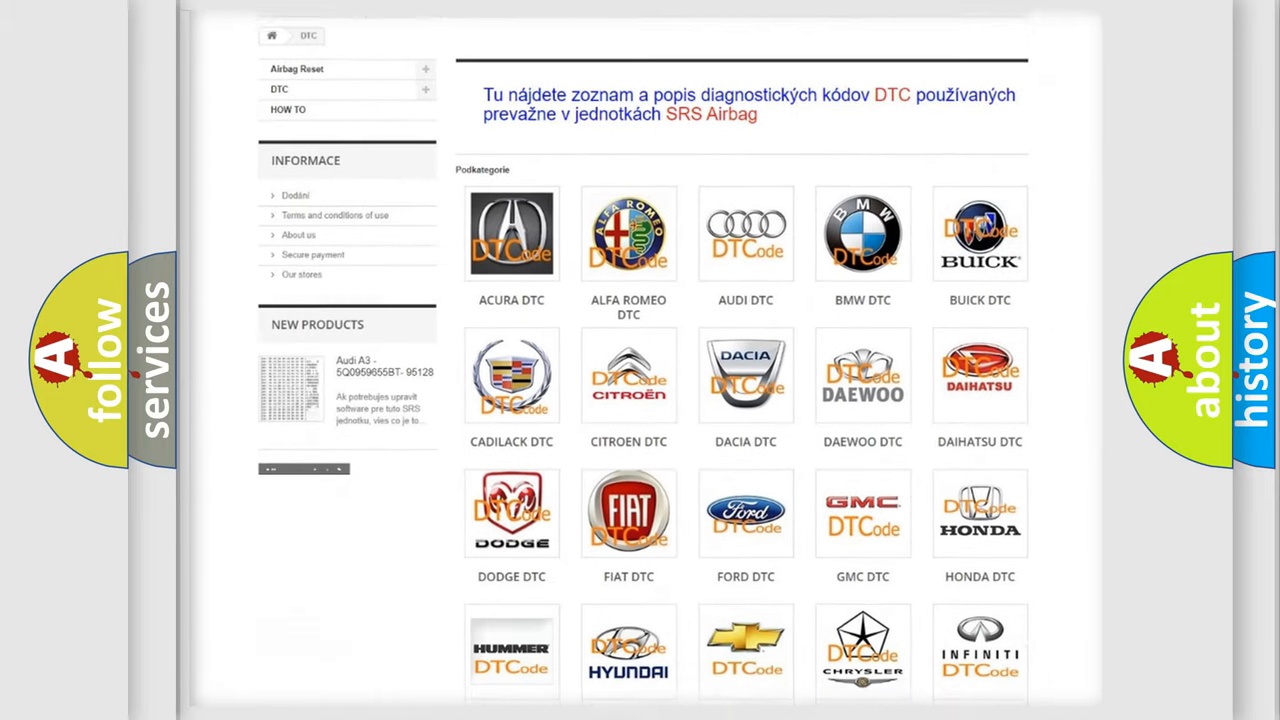
scroll("down", 3)
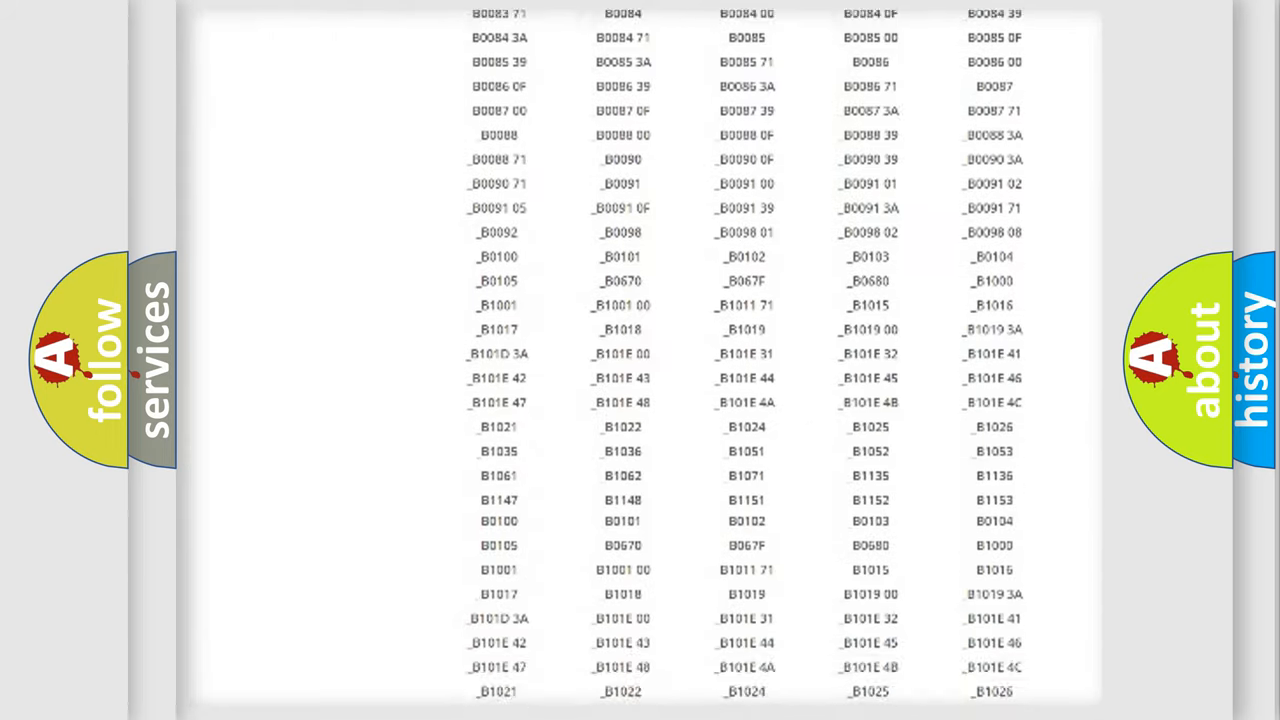
scroll("down", 3)
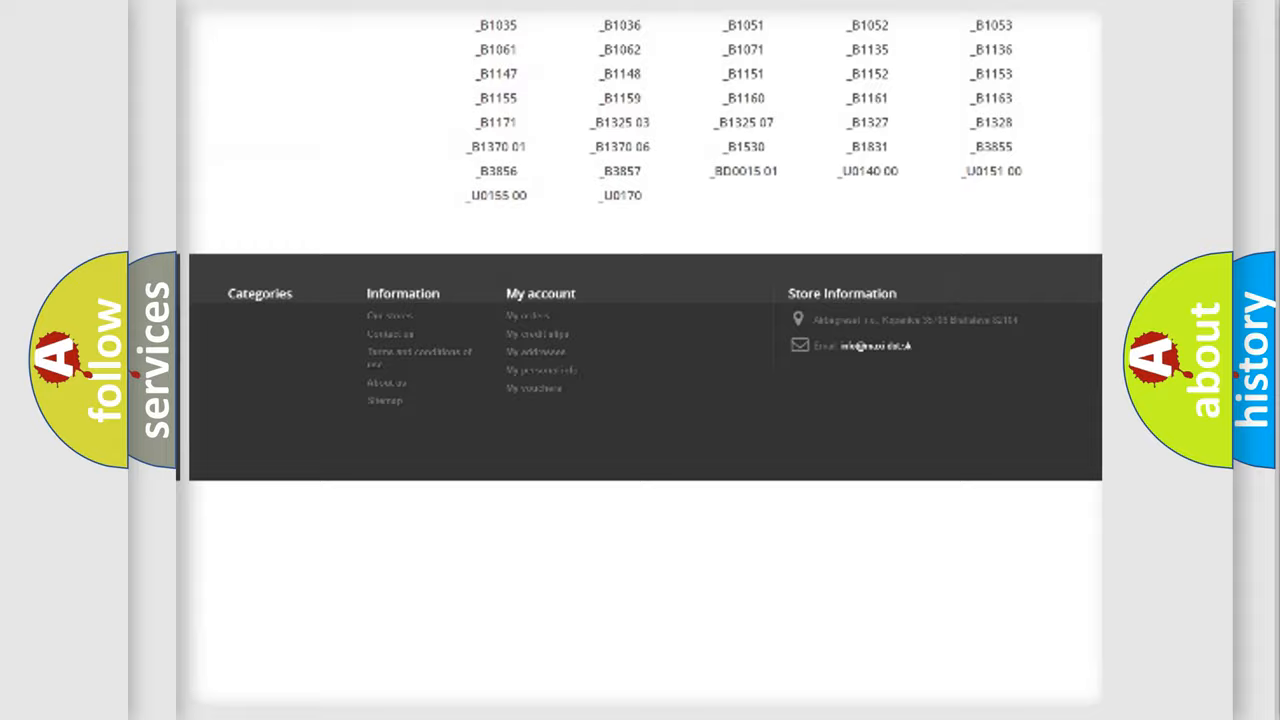